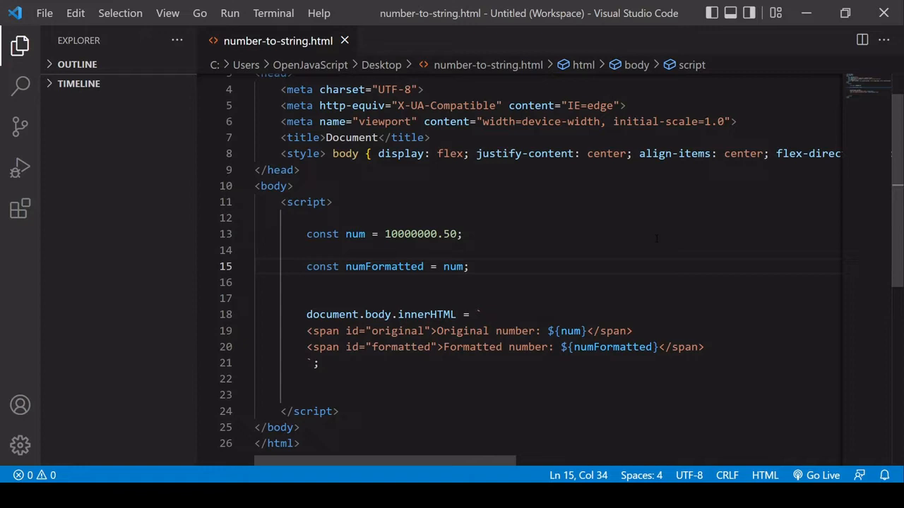
Preview the page in Chrome where original and formatted number both read 10000000.5.
{"action": "left_click", "coordinate": [257, 217]}
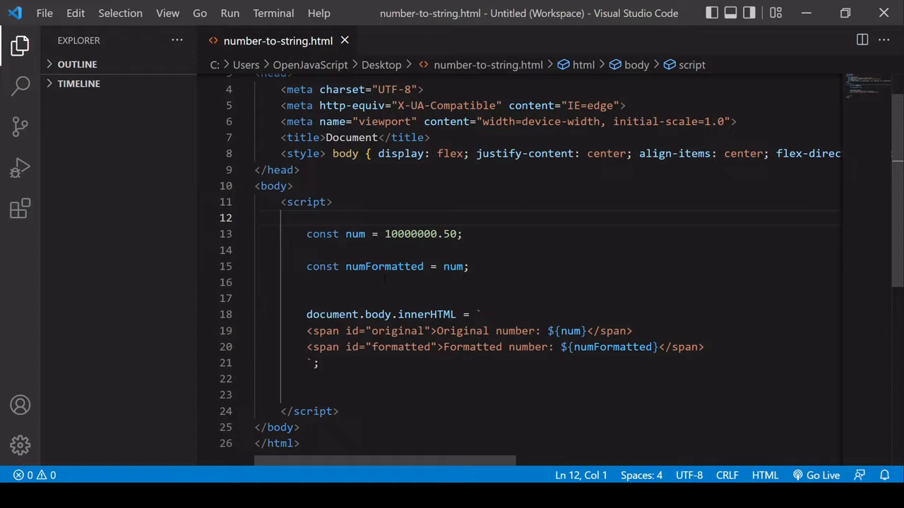
{"action": "scroll", "scroll_direction": "down", "scroll_amount": 3}
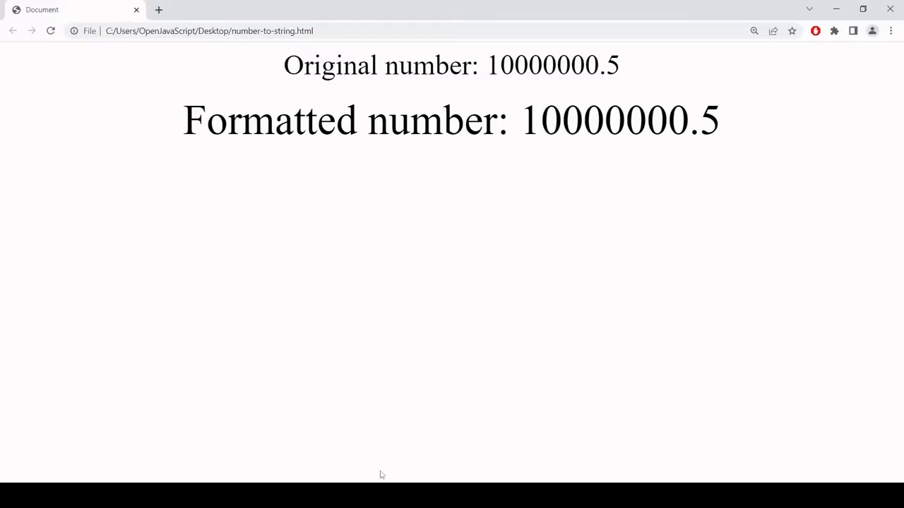
{"action": "mouse_move", "coordinate": [443, 353]}
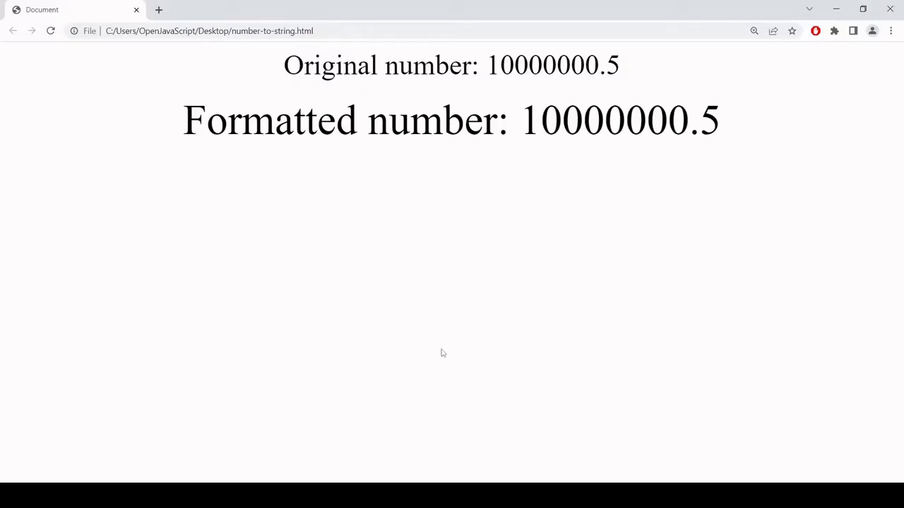
{"action": "mouse_move", "coordinate": [534, 269]}
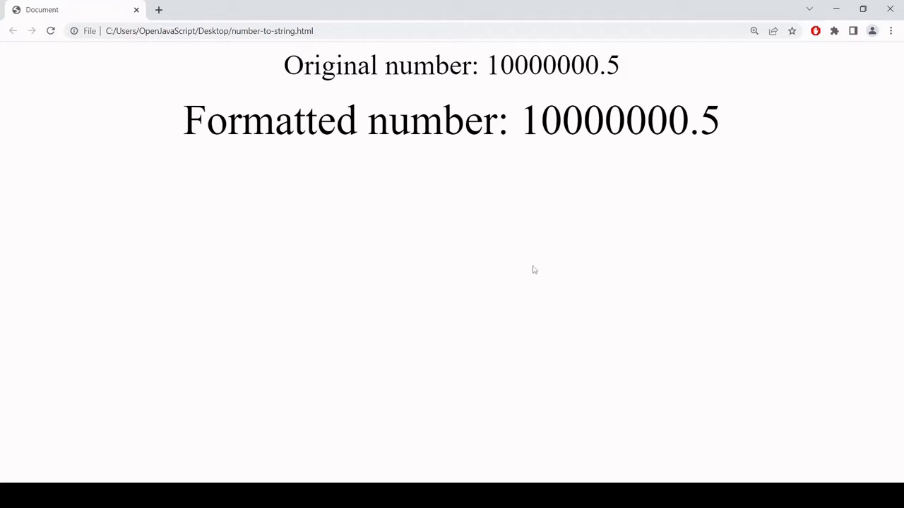
{"action": "mouse_move", "coordinate": [507, 271]}
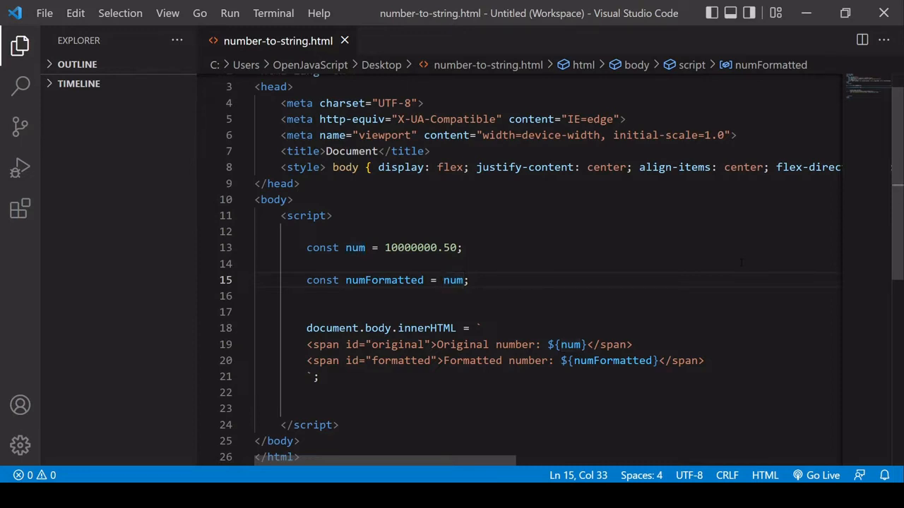
Append .toLocaleString('en-US') to num for numFormatted and save the file.
{"action": "type", "text": ".toLocaleString("}
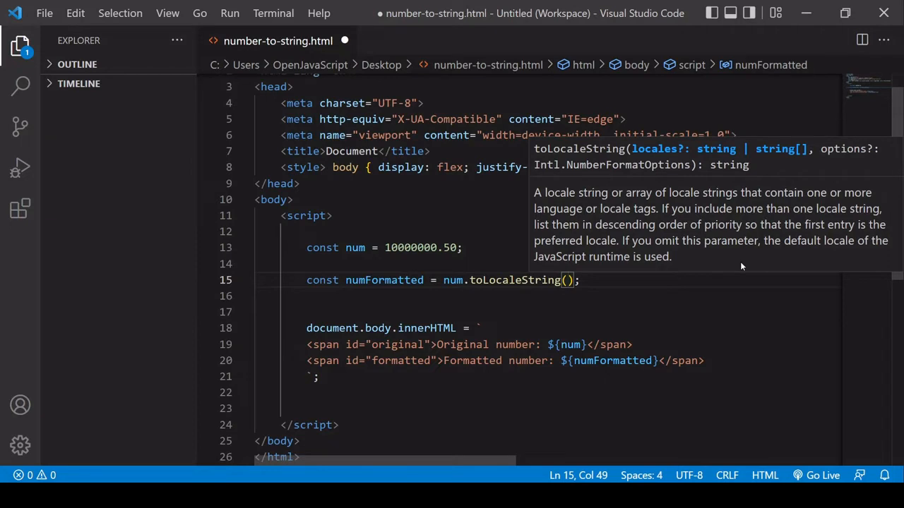
{"action": "type", "text": "'"}
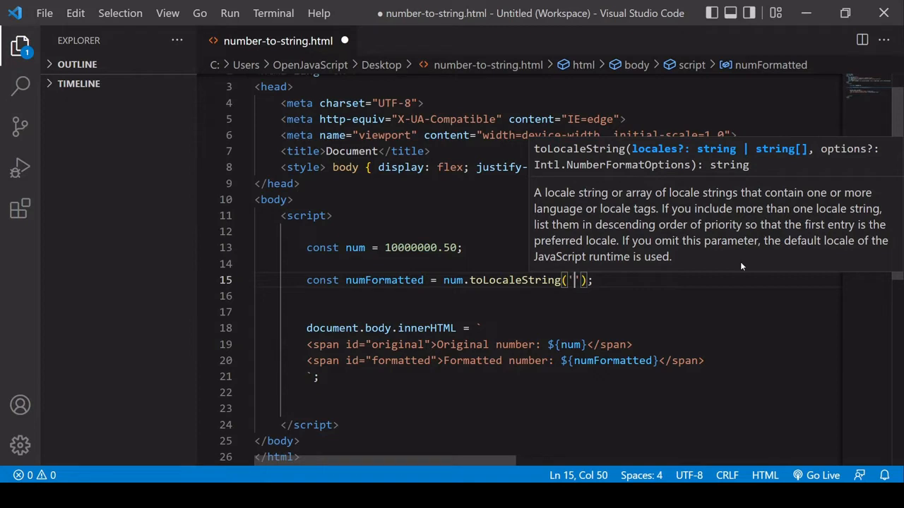
{"action": "type", "text": "en-"}
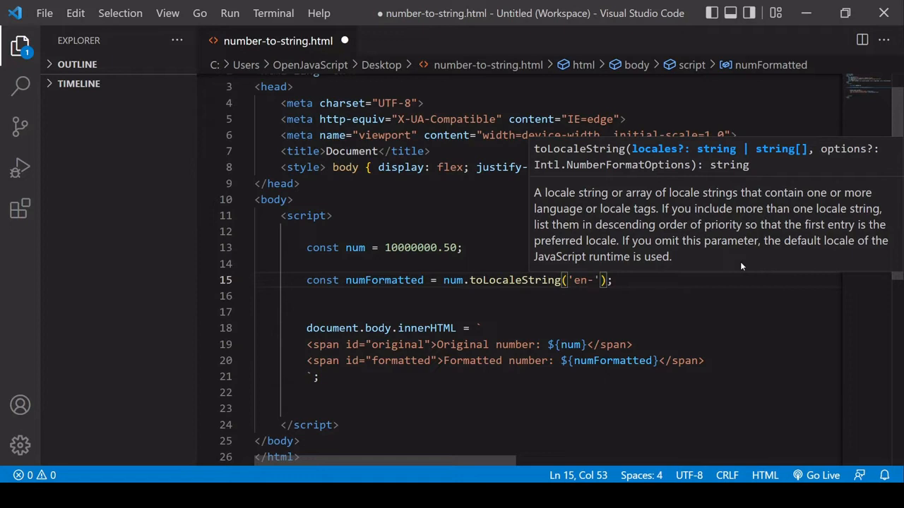
{"action": "type", "text": "US"}
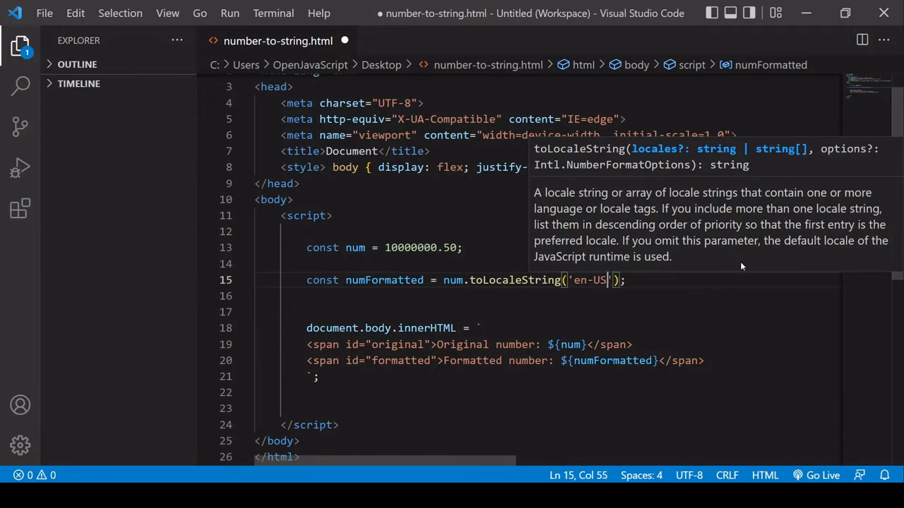
{"action": "key", "text": "ctrl+s"}
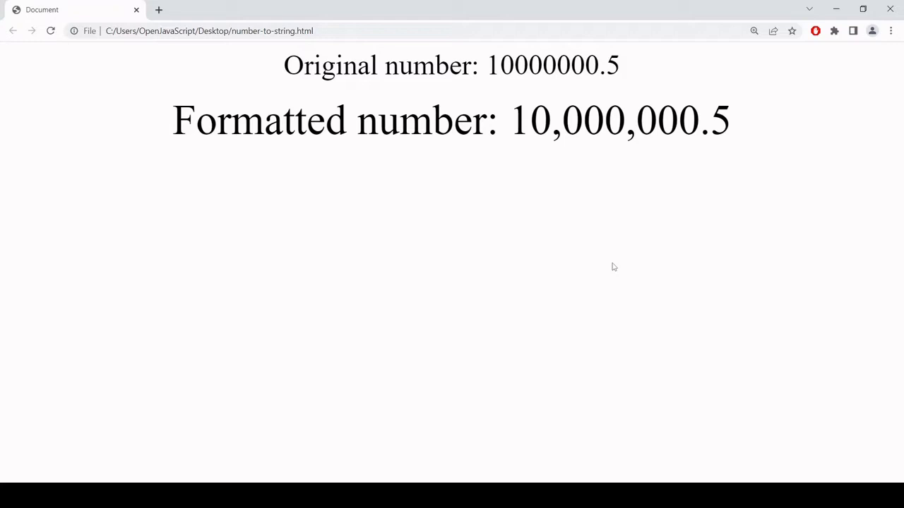
{"action": "mouse_move", "coordinate": [641, 187]}
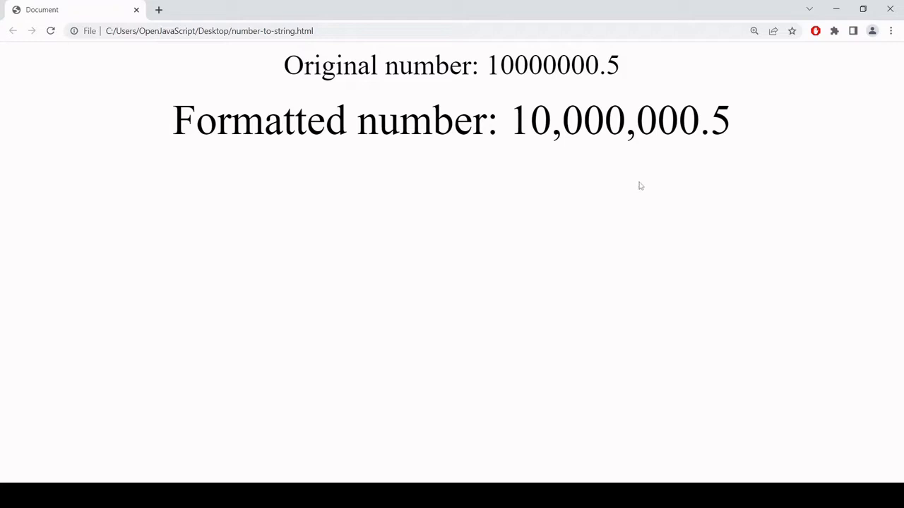
{"action": "mouse_move", "coordinate": [650, 191]}
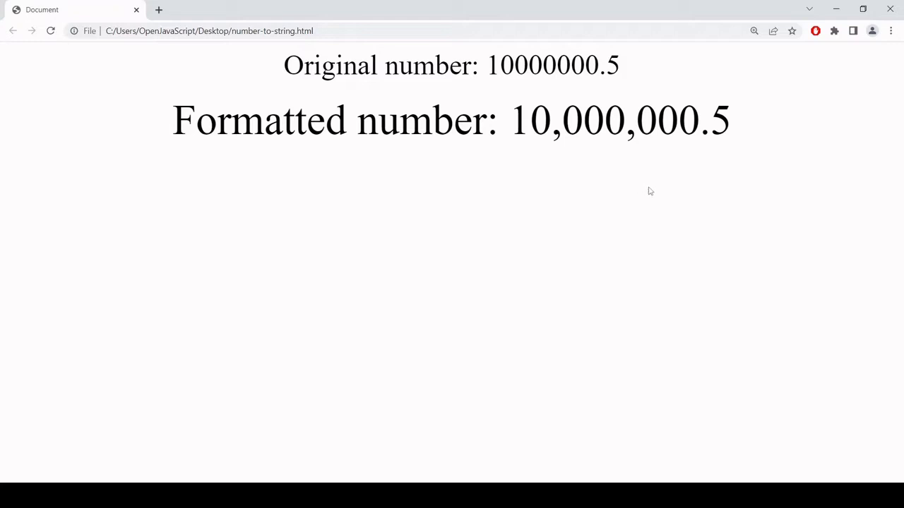
{"action": "mouse_move", "coordinate": [620, 186]}
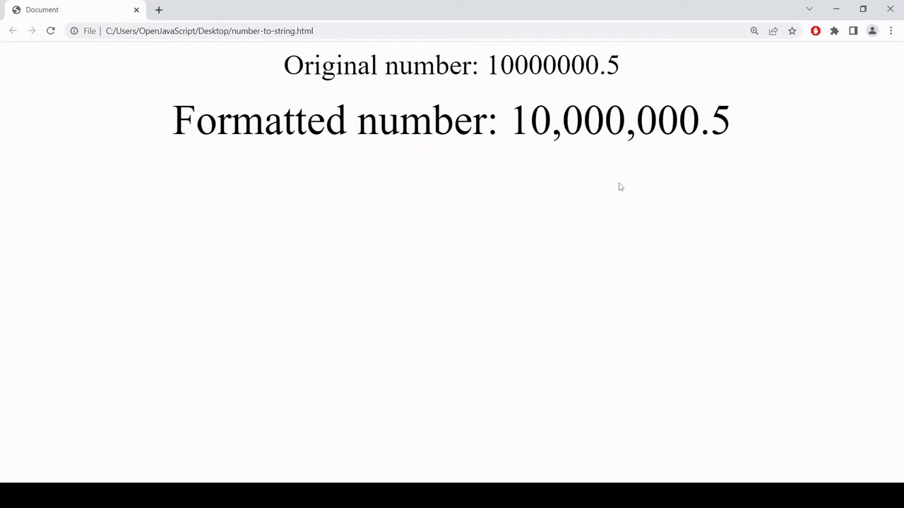
{"action": "mouse_move", "coordinate": [629, 181]}
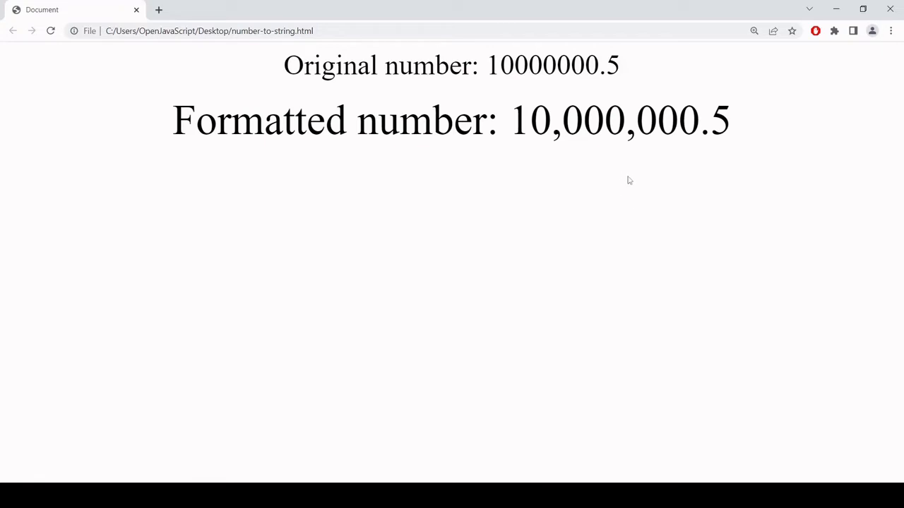
{"action": "mouse_move", "coordinate": [632, 175]}
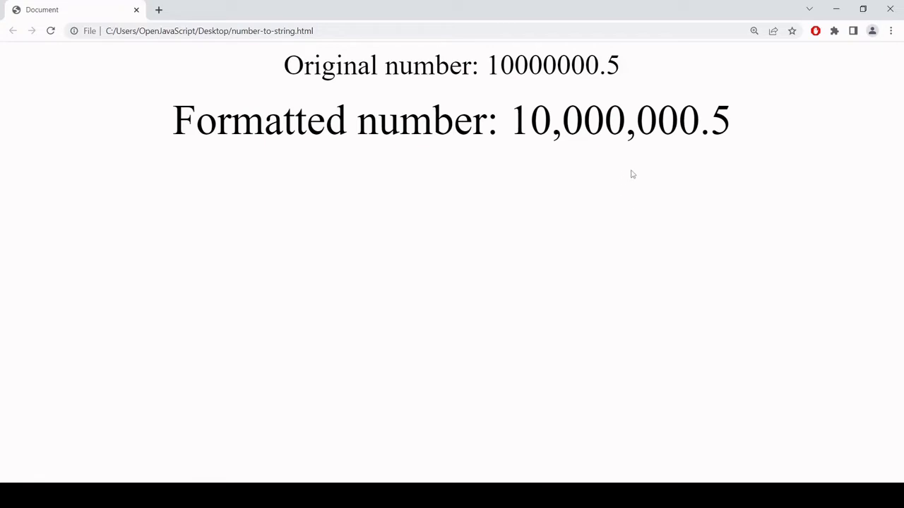
{"action": "mouse_move", "coordinate": [624, 172]}
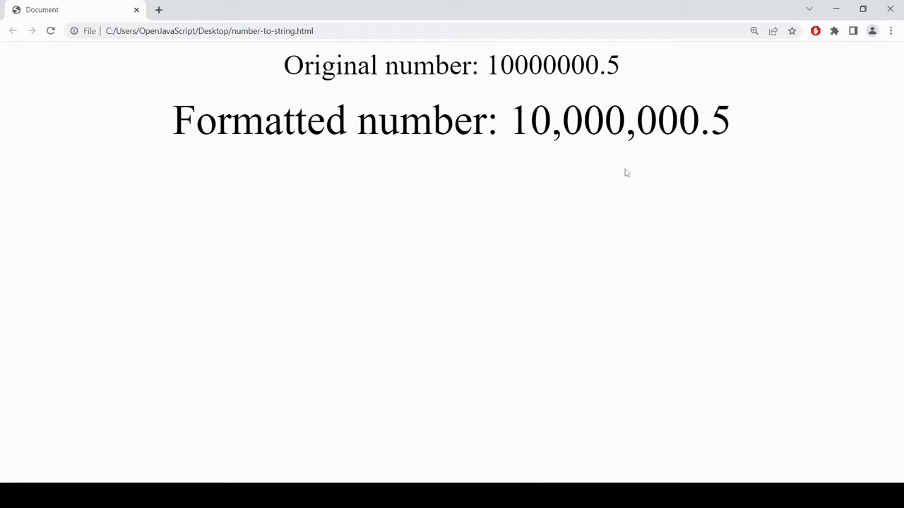
{"action": "mouse_move", "coordinate": [474, 396]}
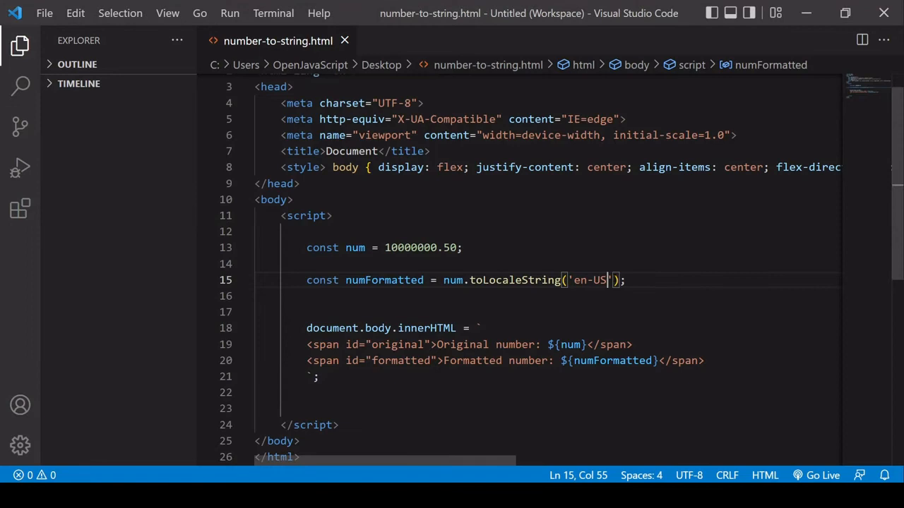
Bring back the browser preview showing 10,000,000.5 beside 10000000.5.
{"action": "key", "text": "Backspace"}
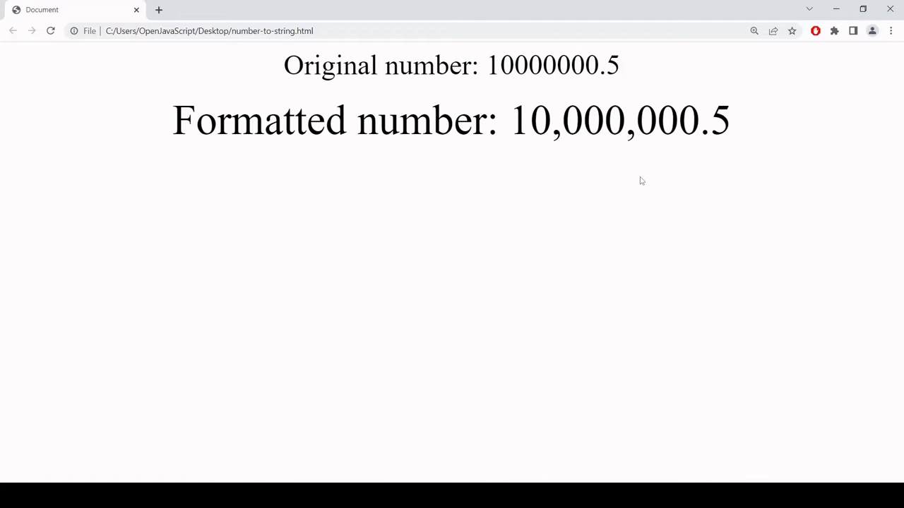
{"action": "mouse_move", "coordinate": [627, 234]}
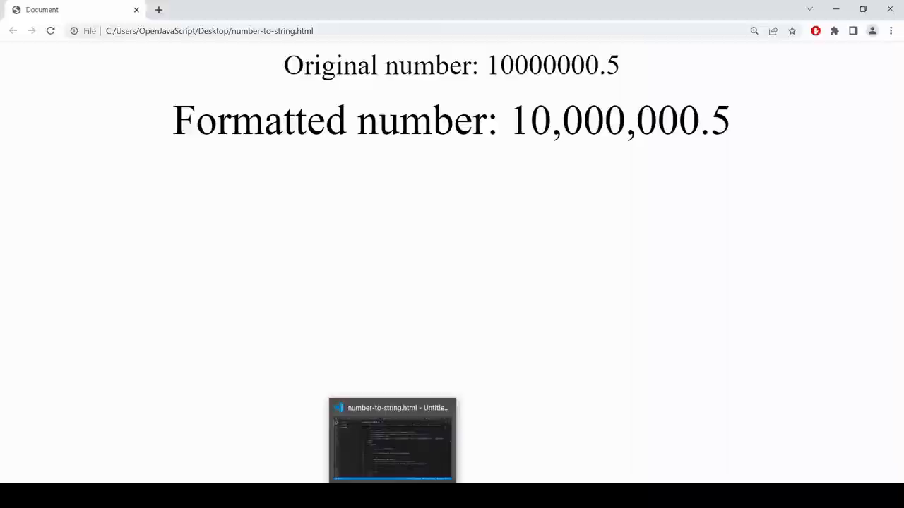
Replace the 'en-US' locale with 'de-DE' so the page shows 10.000.000,5.
{"action": "left_click", "coordinate": [392, 438]}
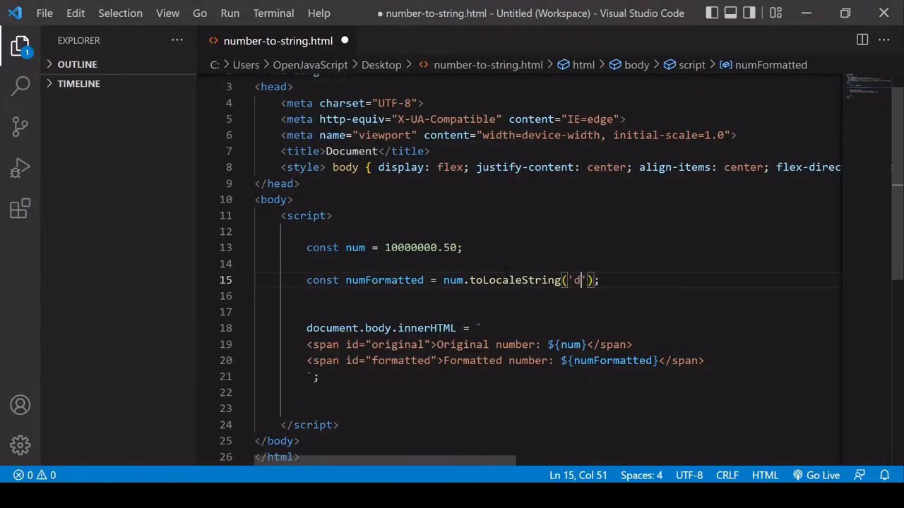
{"action": "type", "text": "e-DE"}
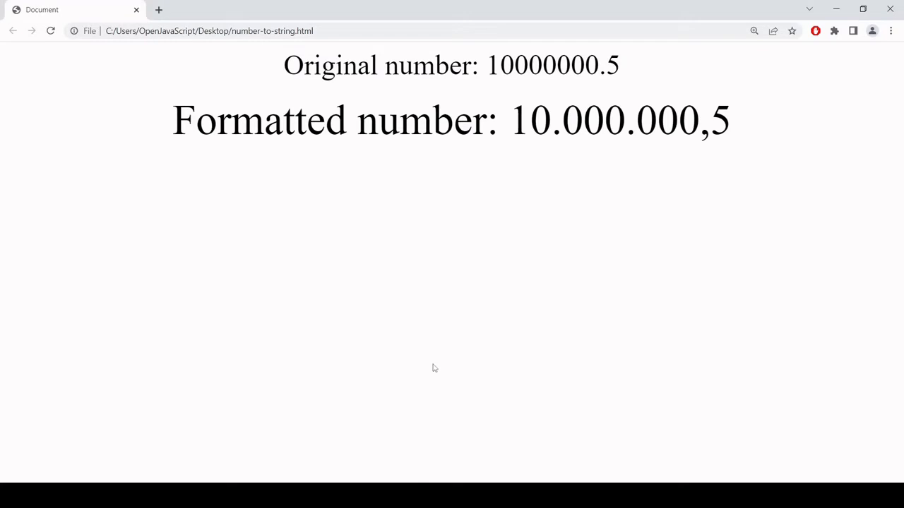
{"action": "mouse_move", "coordinate": [564, 168]}
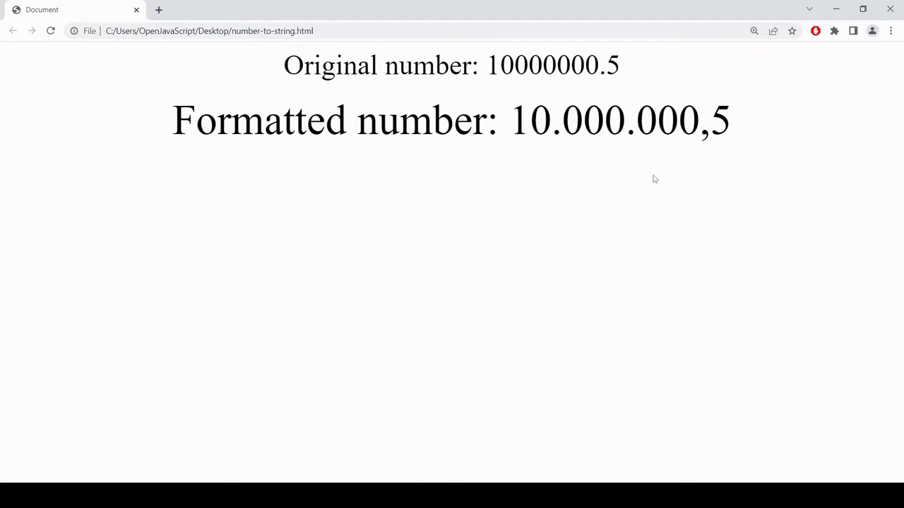
{"action": "mouse_move", "coordinate": [673, 176]}
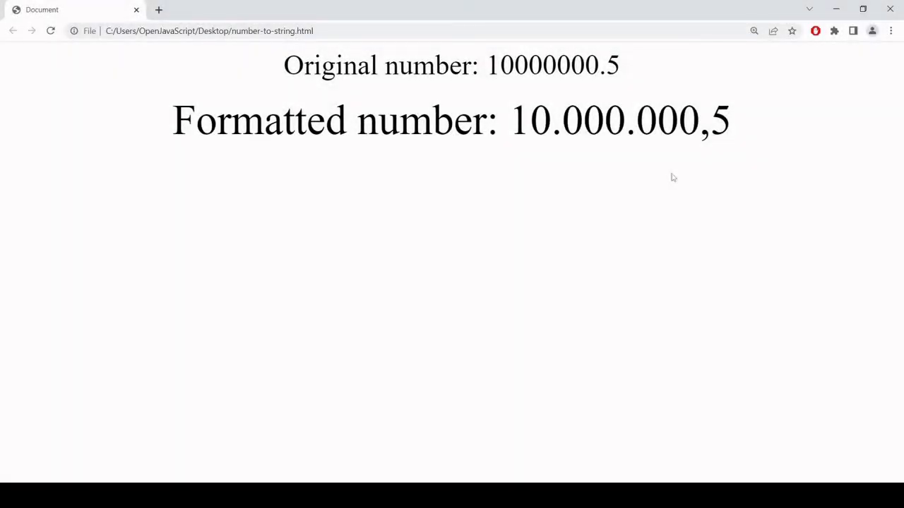
{"action": "mouse_move", "coordinate": [613, 186]}
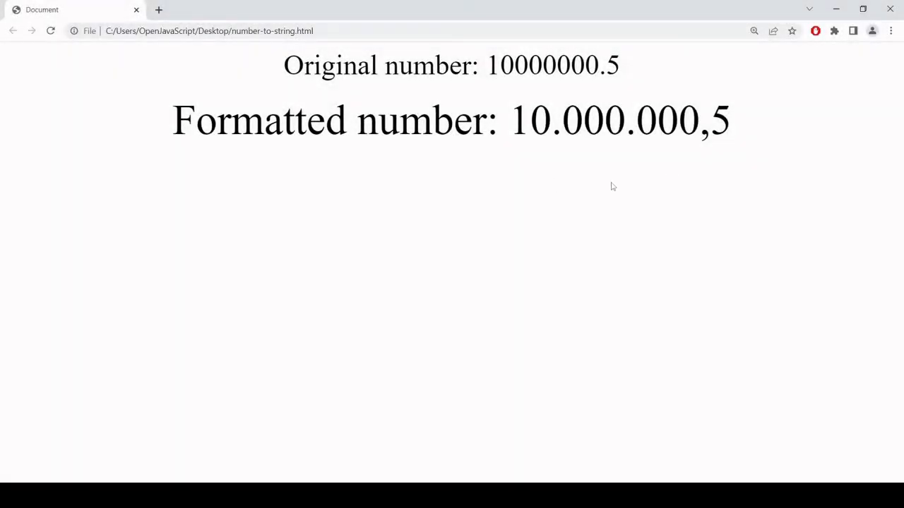
{"action": "mouse_move", "coordinate": [624, 212]}
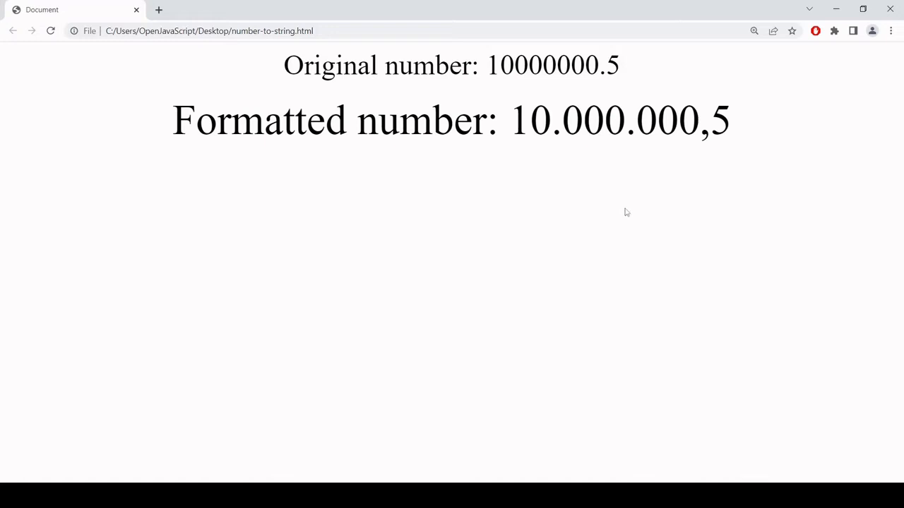
{"action": "mouse_move", "coordinate": [601, 195]}
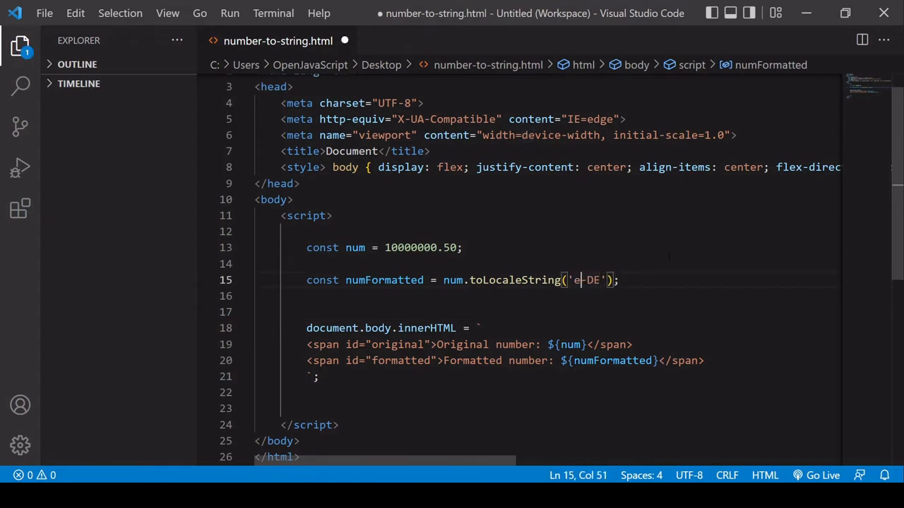
Switch the locale string to 'en-IN' so the page shows 1,00,00,000.5.
{"action": "type", "text": "en-I"}
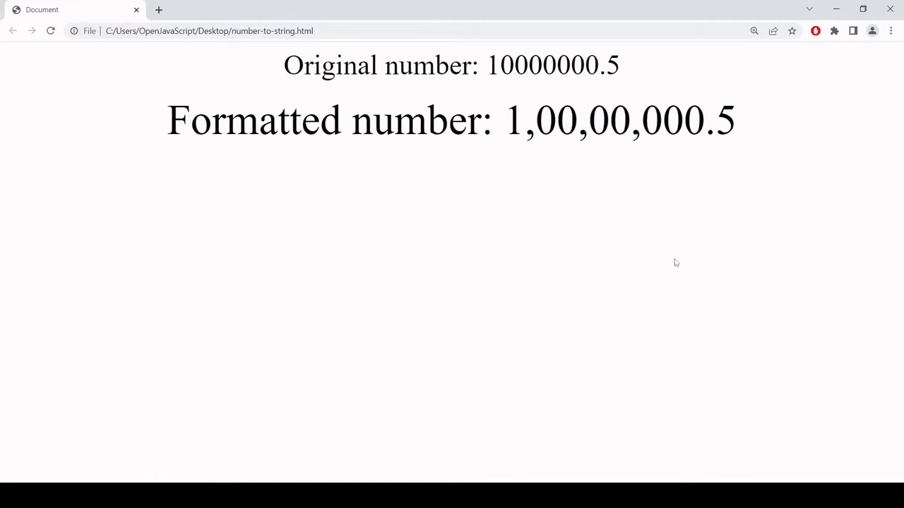
{"action": "mouse_move", "coordinate": [390, 418]}
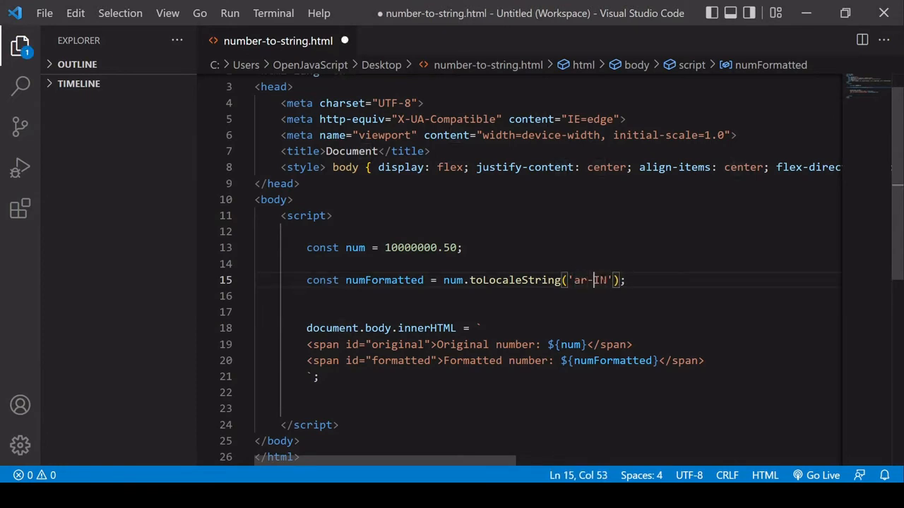
Change the locale to an Arabic one and save, showing Arabic-Indic digits.
{"action": "key", "text": "BackSpace"}
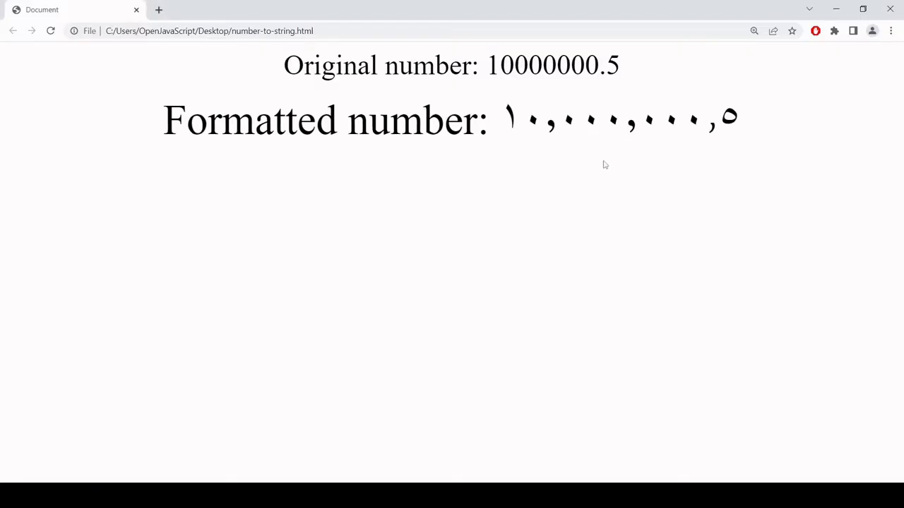
{"action": "mouse_move", "coordinate": [621, 161]}
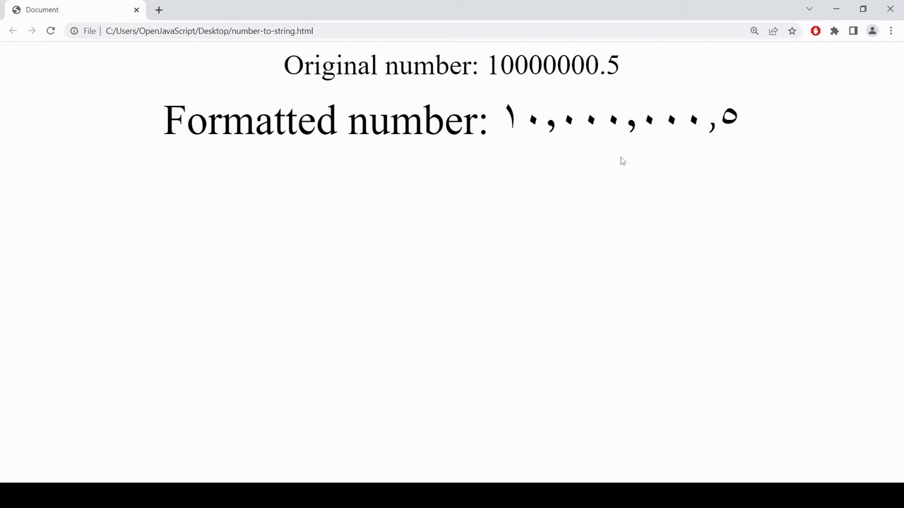
{"action": "mouse_move", "coordinate": [534, 195]}
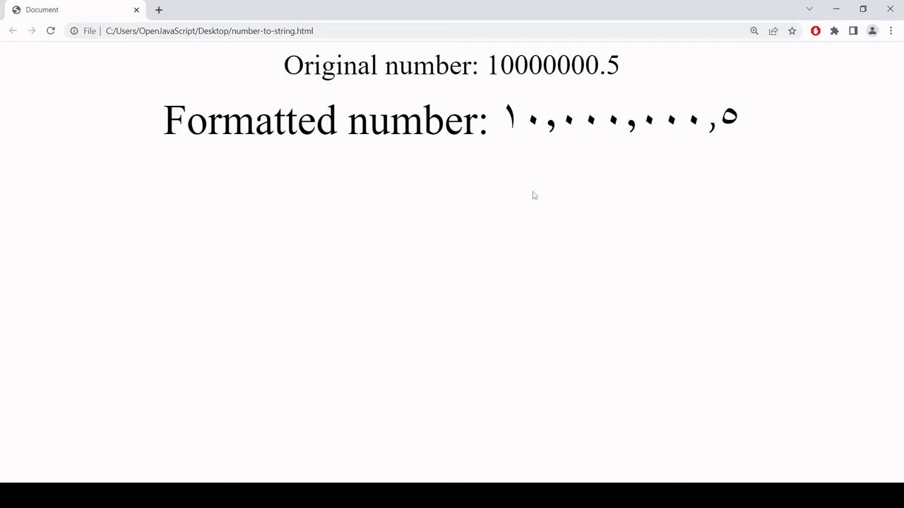
{"action": "mouse_move", "coordinate": [534, 252]}
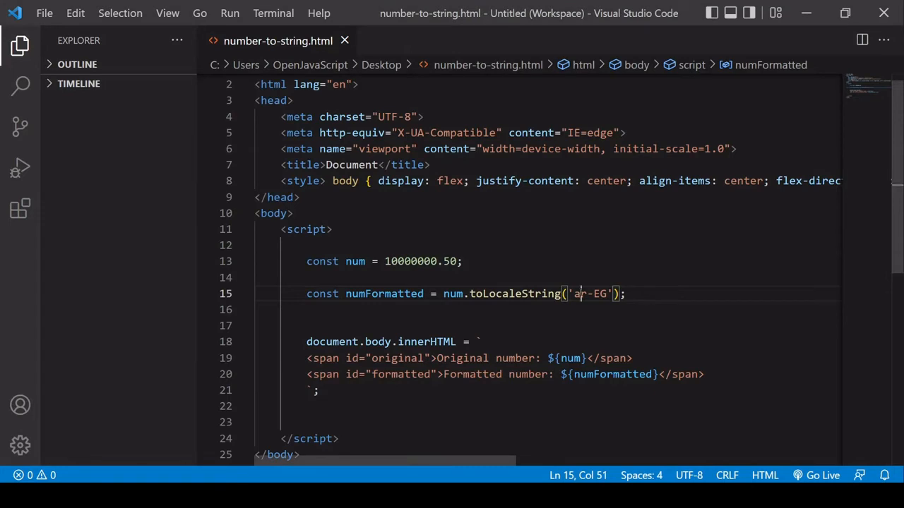
Set the locale to ar-EG, showing the formatted number as 10,000,000.5 in Western digits.
{"action": "type", "text": "en-EG"}
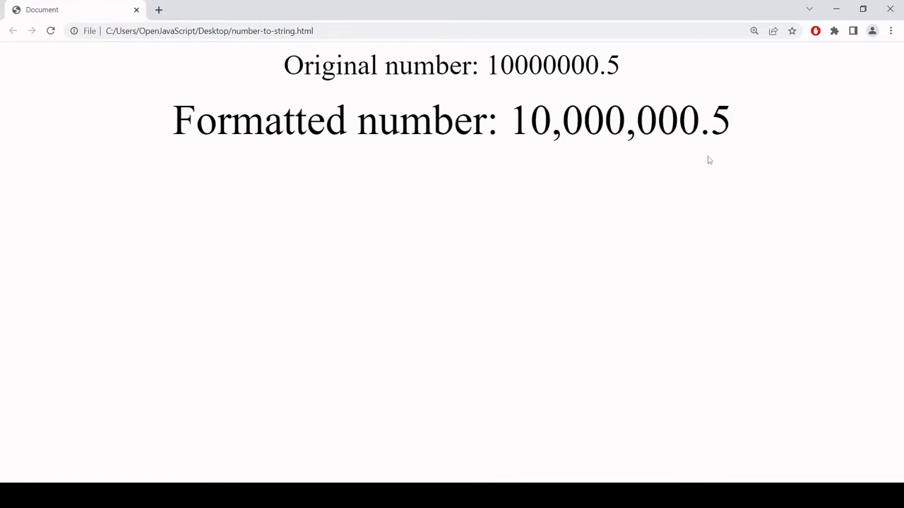
{"action": "mouse_move", "coordinate": [754, 121]}
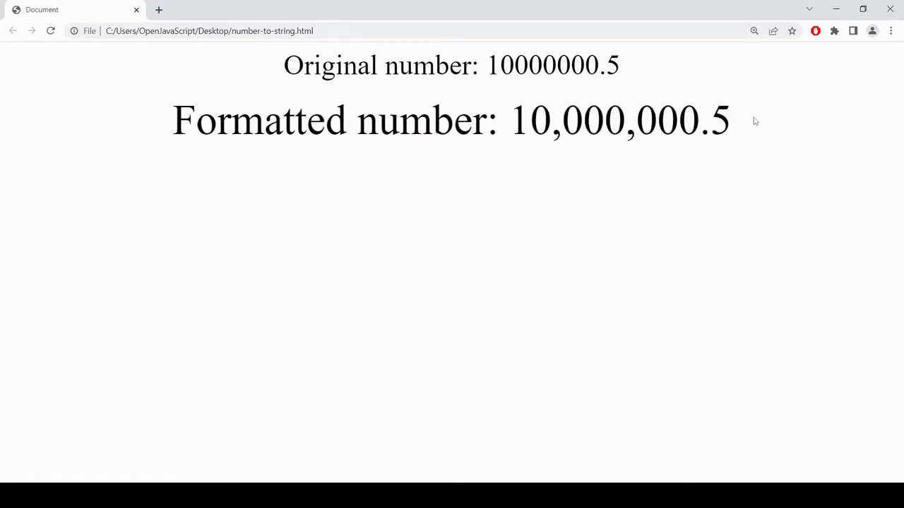
{"action": "mouse_move", "coordinate": [740, 121]}
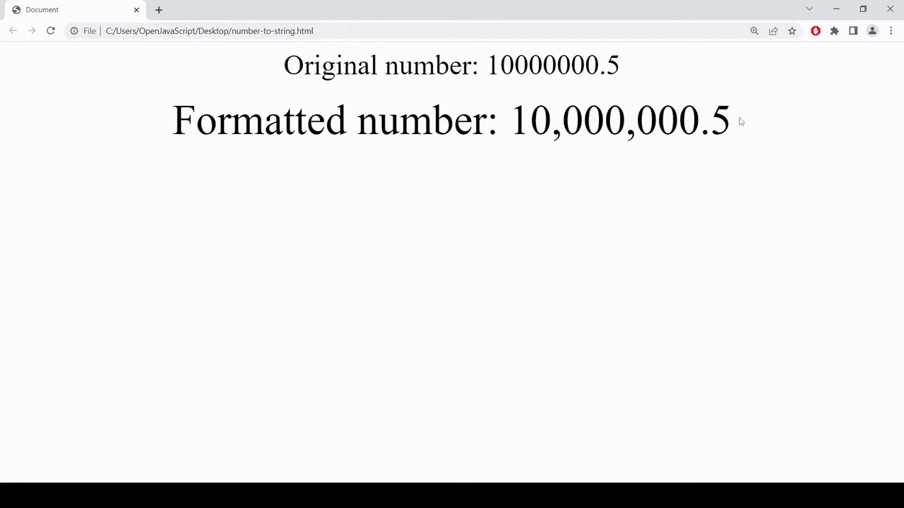
{"action": "mouse_move", "coordinate": [585, 203]}
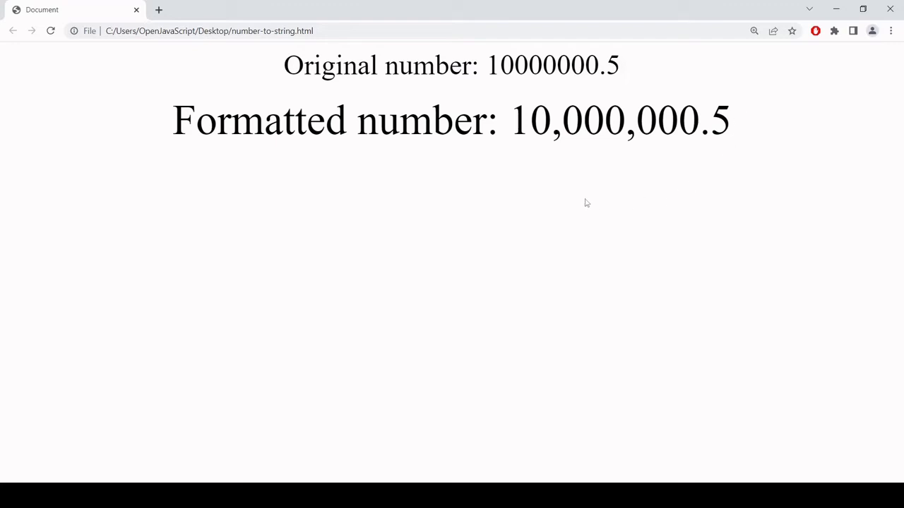
{"action": "mouse_move", "coordinate": [503, 206]}
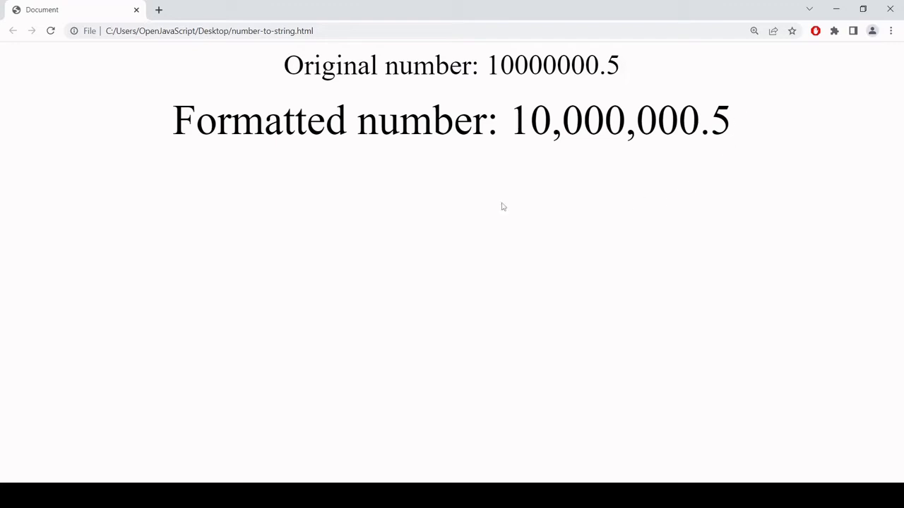
{"action": "mouse_move", "coordinate": [551, 195]}
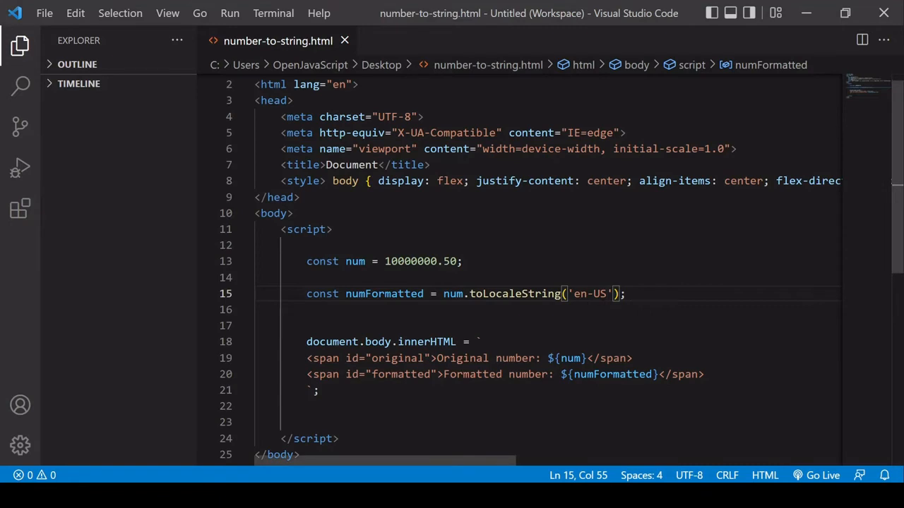
Add an options object with minimumFractionDigits: 2 and maximumFractionDigits: 2 after 'en-US'.
{"action": "type", "text": ","}
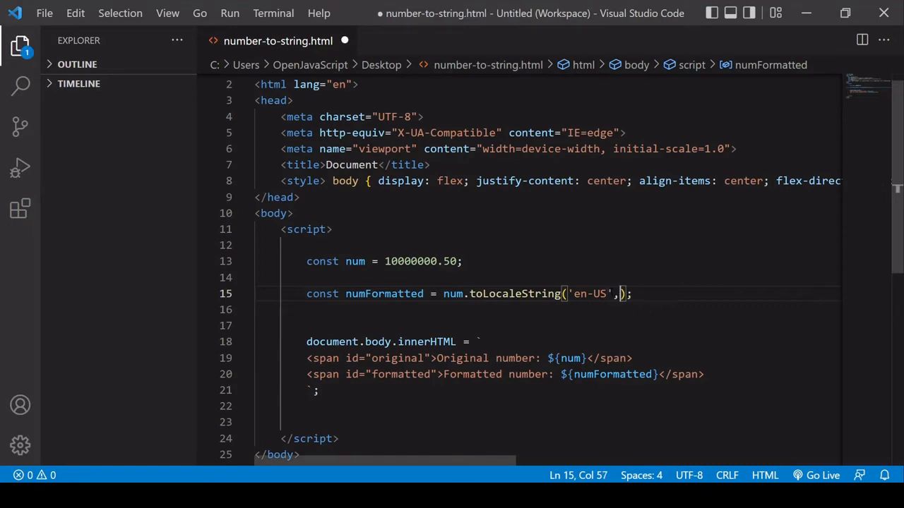
{"action": "type", "text": "{"}
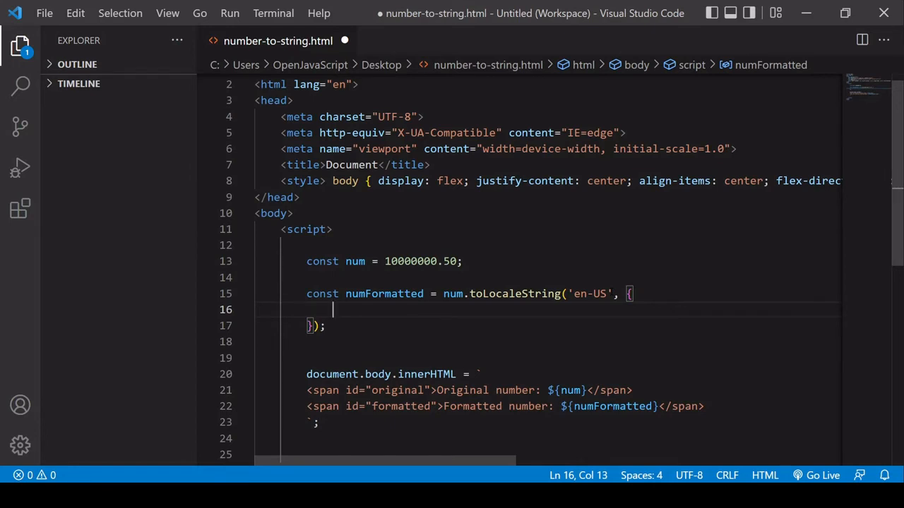
{"action": "type", "text": "minimumFractionDigits"}
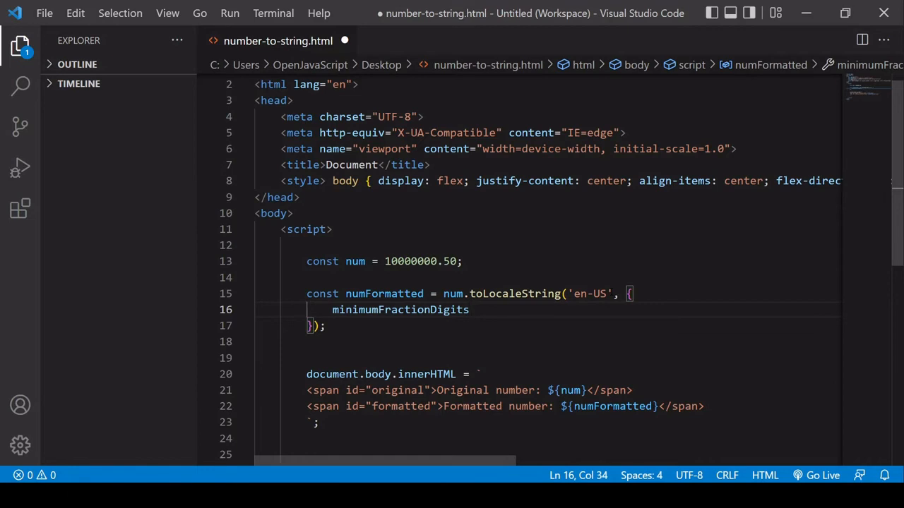
{"action": "type", "text": ":"}
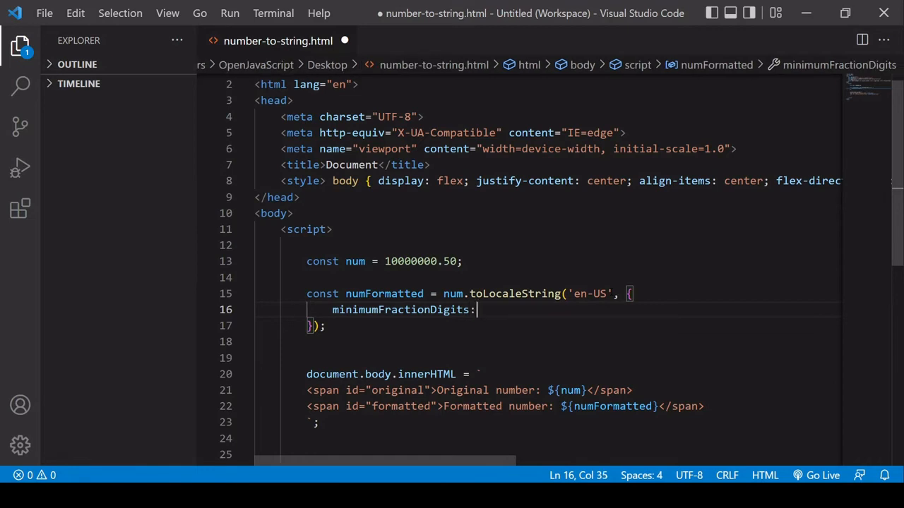
{"action": "type", "text": "2,"}
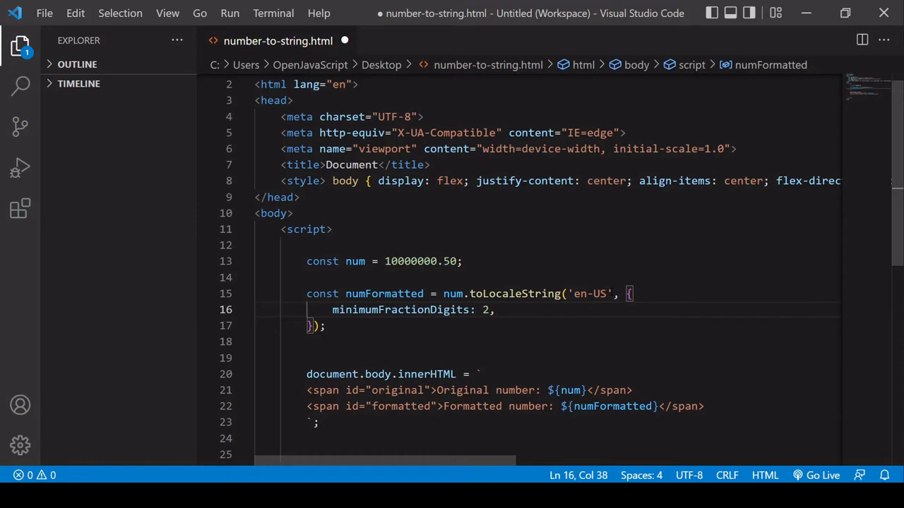
{"action": "type", "text": "maximumFractionDigits:"}
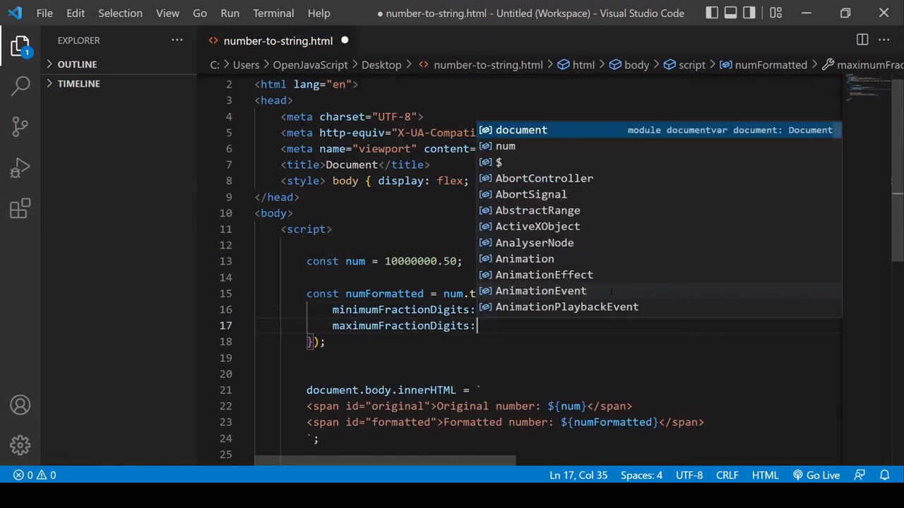
{"action": "type", "text": "2,"}
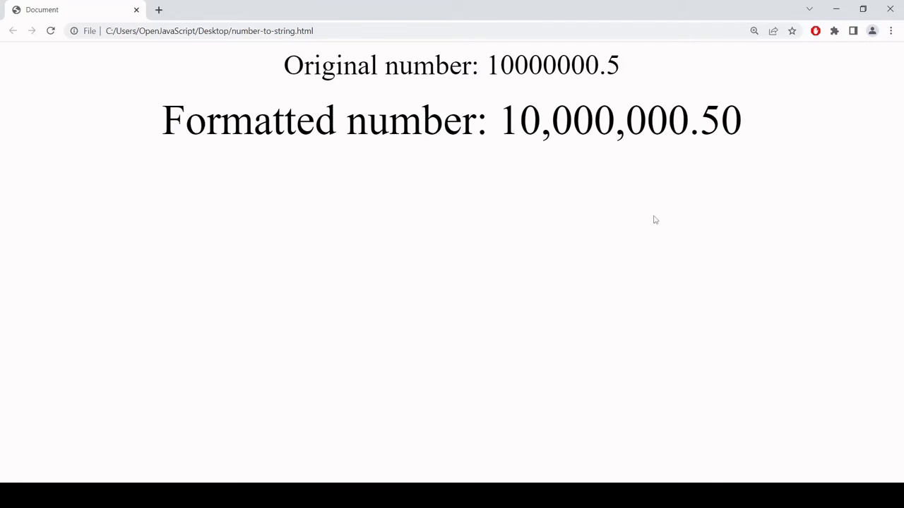
{"action": "mouse_move", "coordinate": [649, 212]}
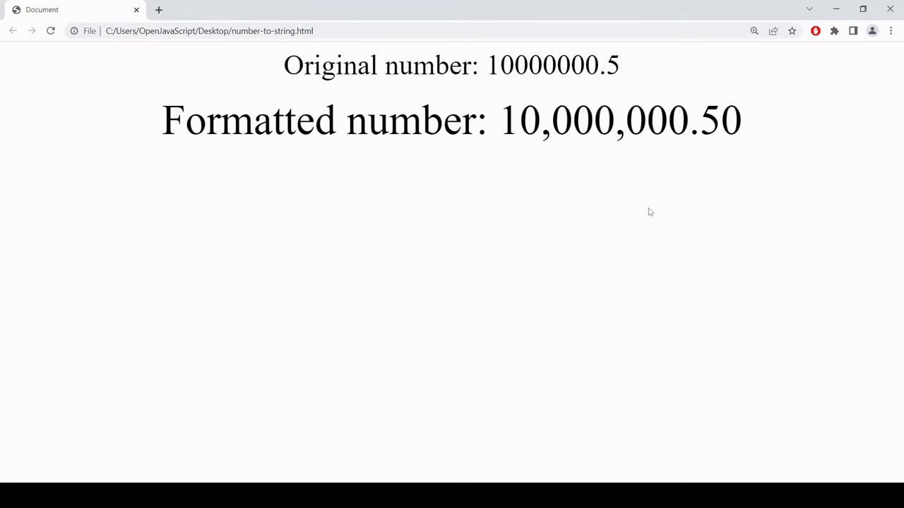
{"action": "mouse_move", "coordinate": [641, 210]}
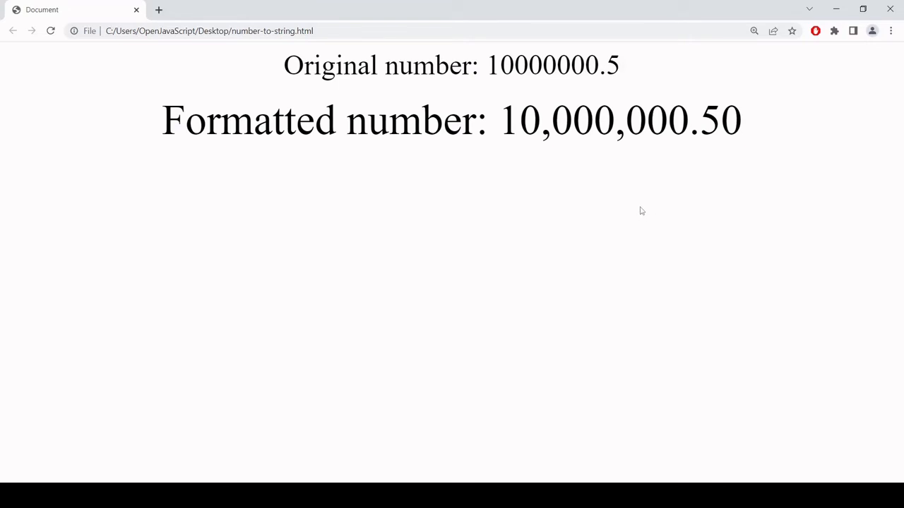
{"action": "mouse_move", "coordinate": [592, 203]}
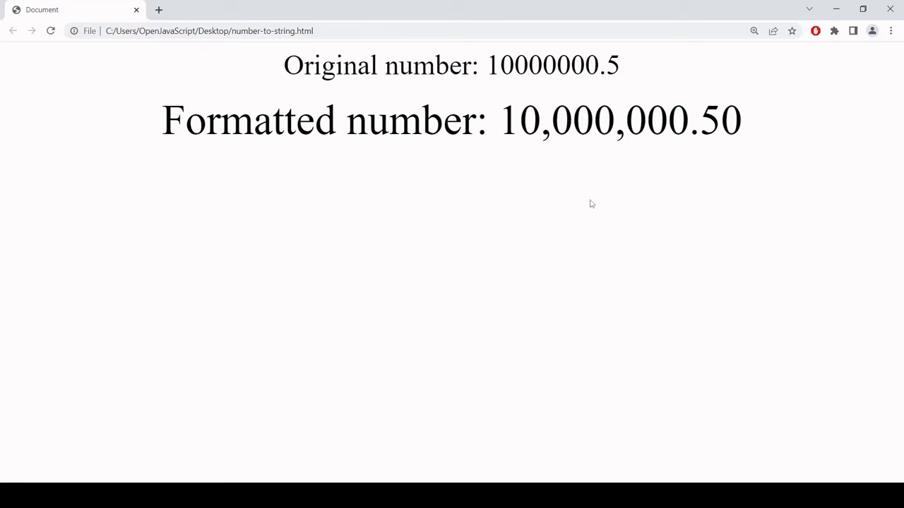
{"action": "mouse_move", "coordinate": [424, 446]}
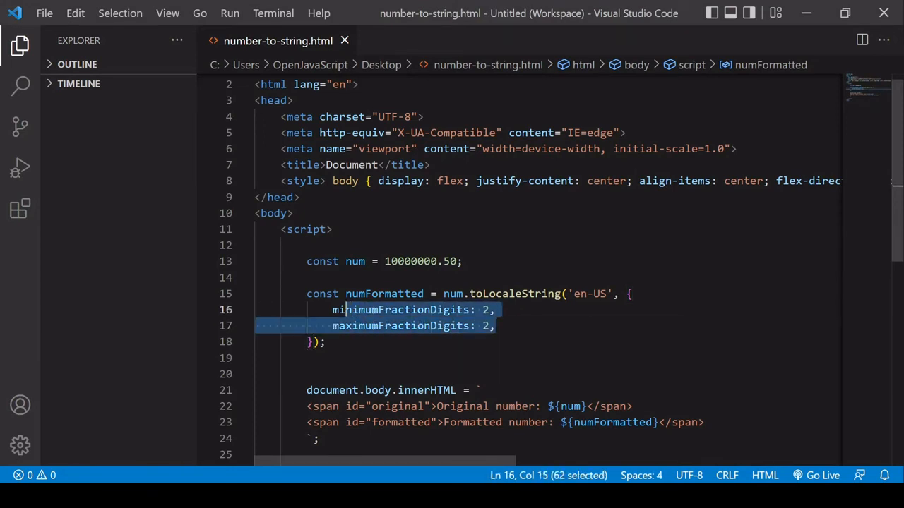
Delete the fraction-digit lines and set style: "currency", currency: "USD" in the options.
{"action": "key", "text": "Delete"}
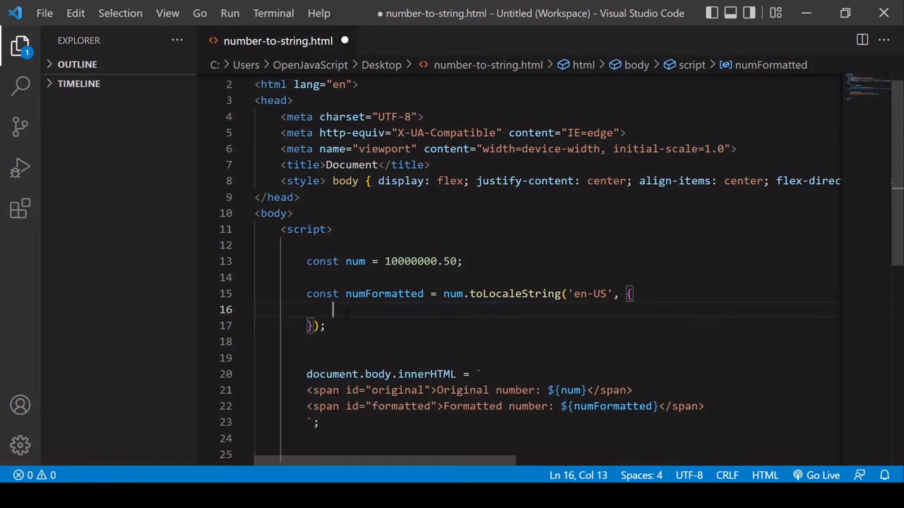
{"action": "type", "text": "style: \""}
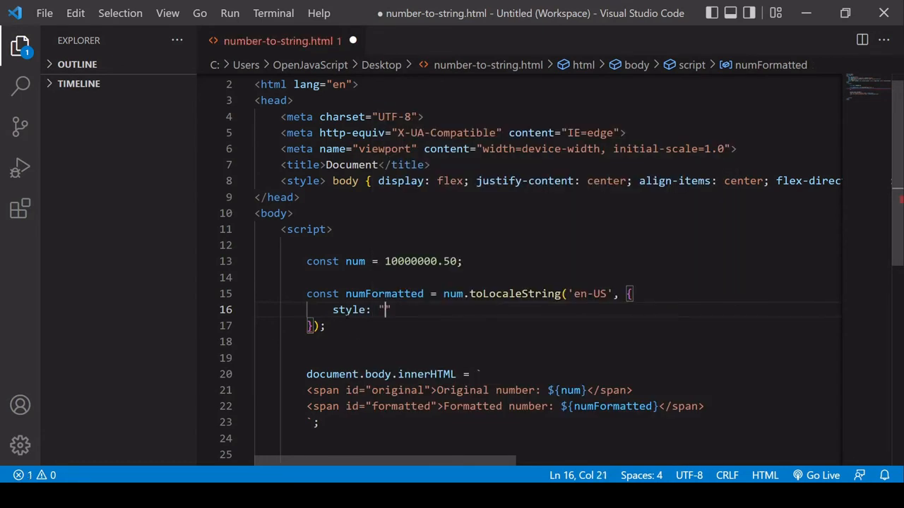
{"action": "type", "text": "currency\","}
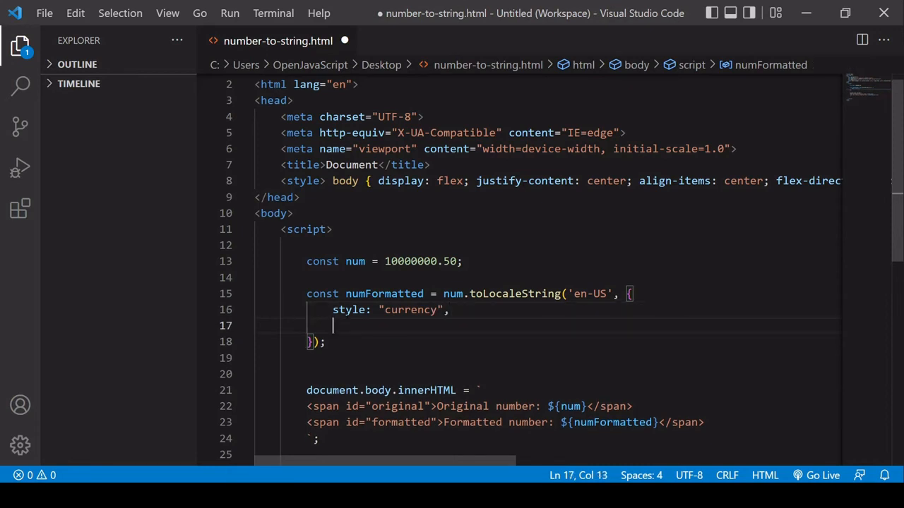
{"action": "type", "text": "currency:"}
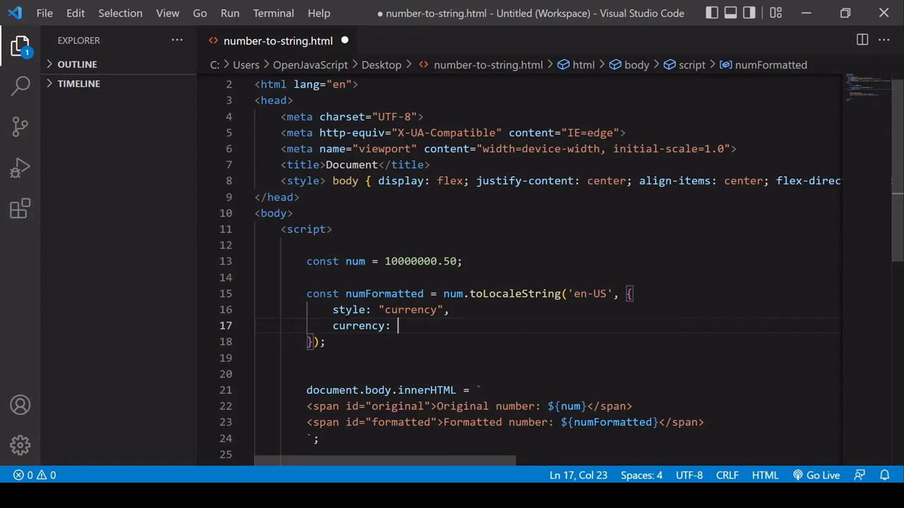
{"action": "type", "text": "\"\""}
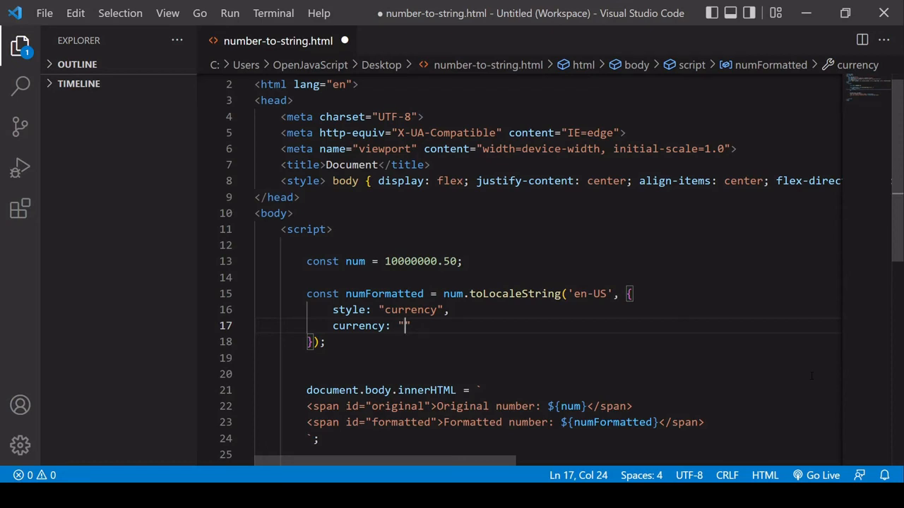
{"action": "type", "text": "USD"}
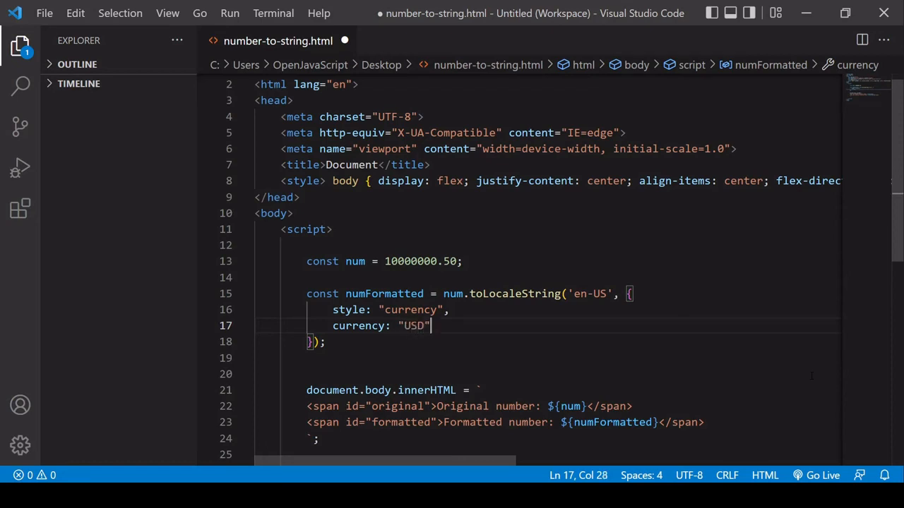
{"action": "type", "text": ","}
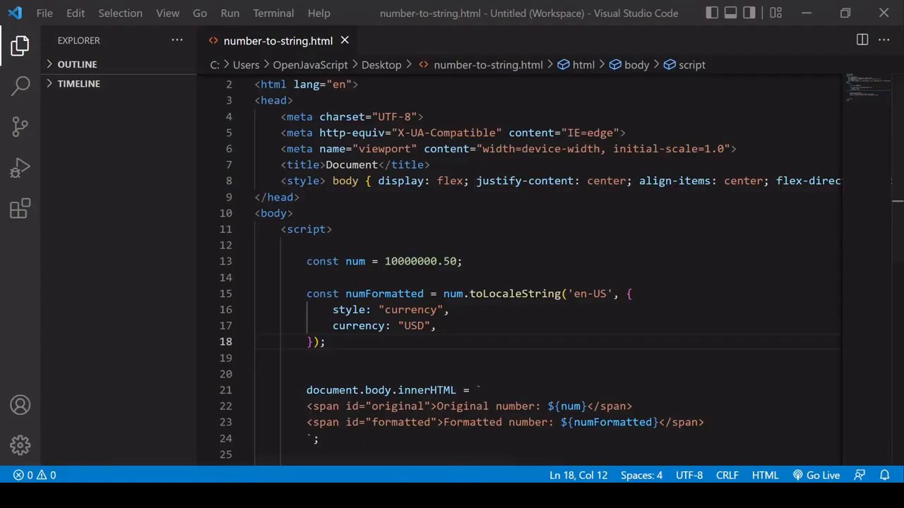
Change the currency to "EUR" and remove the 'en-US' locale argument from toLocaleString.
{"action": "type", "text": "EUR"}
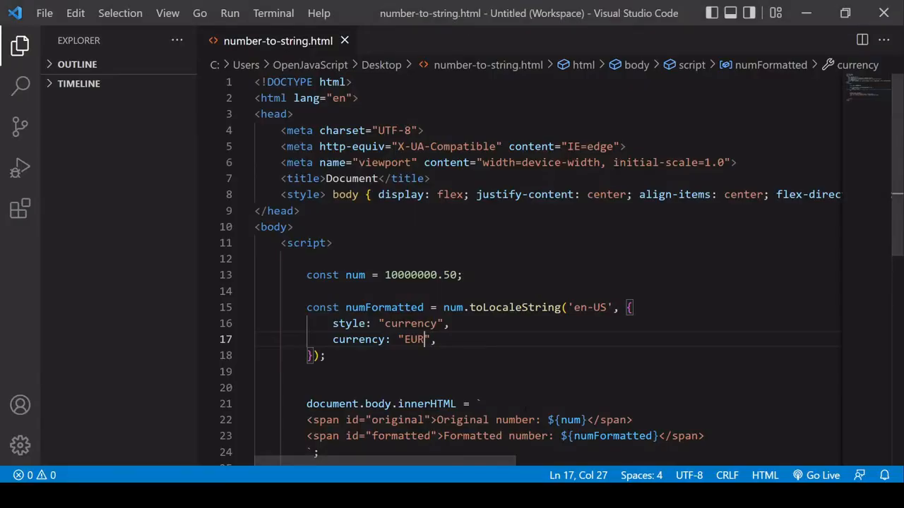
{"action": "scroll", "scroll_direction": "down", "scroll_amount": 3}
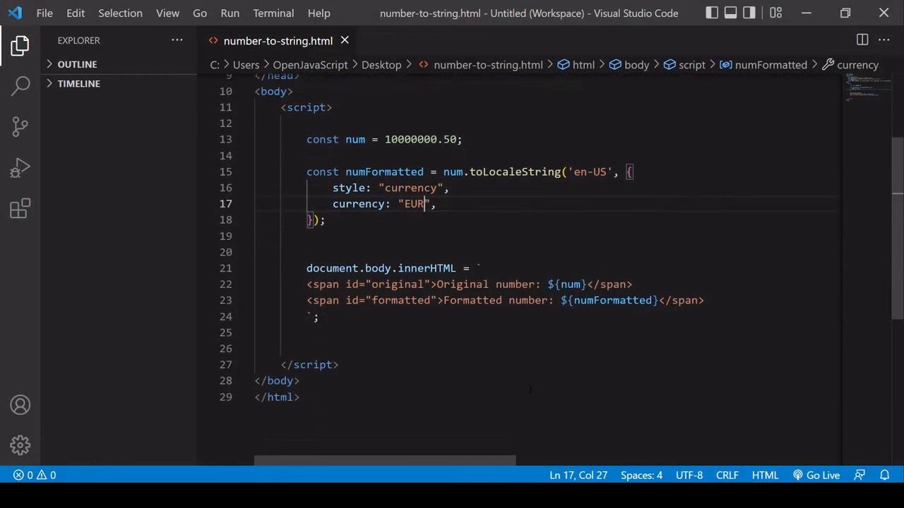
{"action": "left_click", "coordinate": [449, 188]}
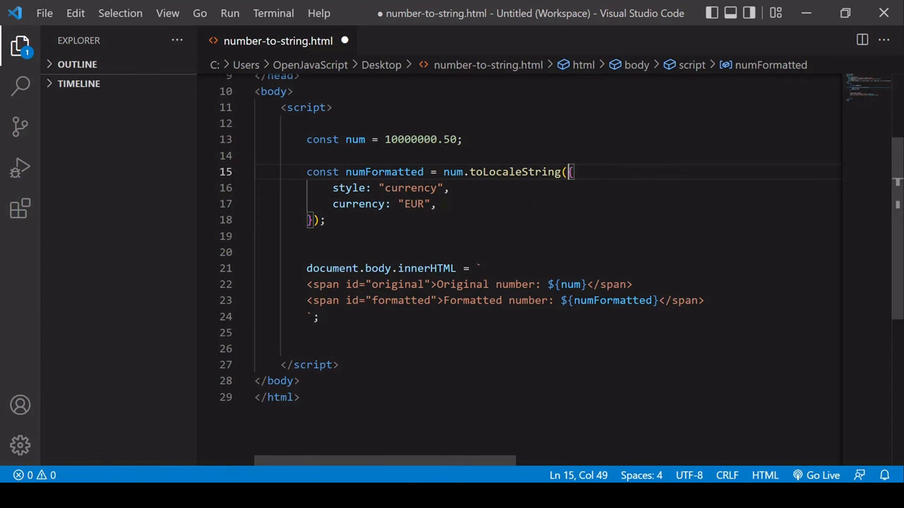
After previewing 10,000,000.5 in Chrome, pass undefined as the first toLocaleString argument.
{"action": "key", "text": "ctrl+s"}
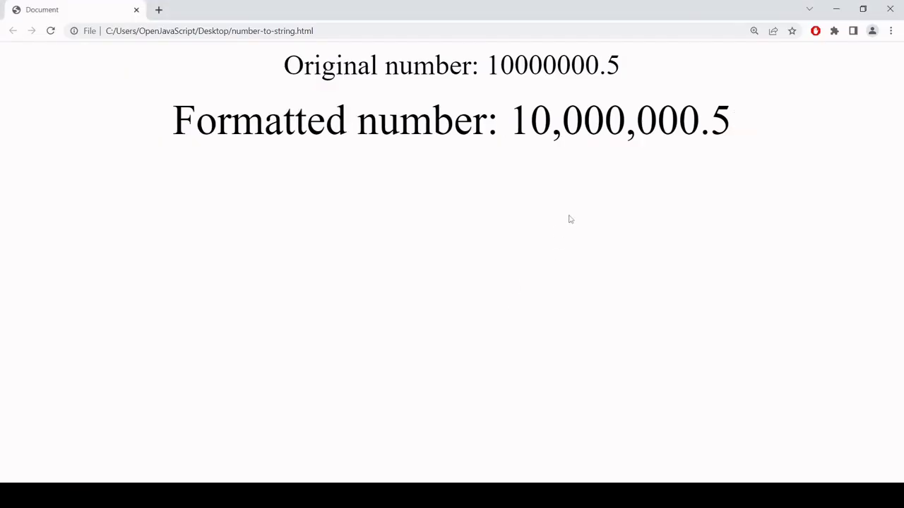
{"action": "mouse_move", "coordinate": [686, 176]}
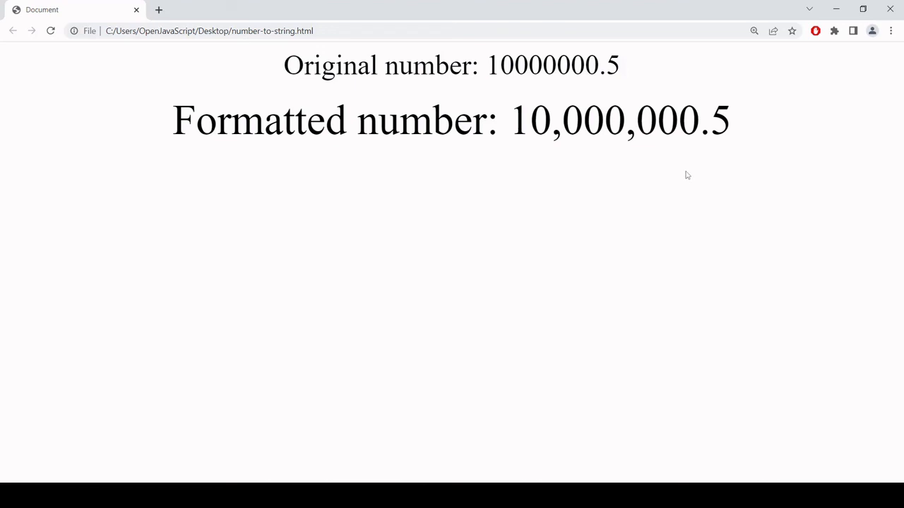
{"action": "mouse_move", "coordinate": [662, 175]}
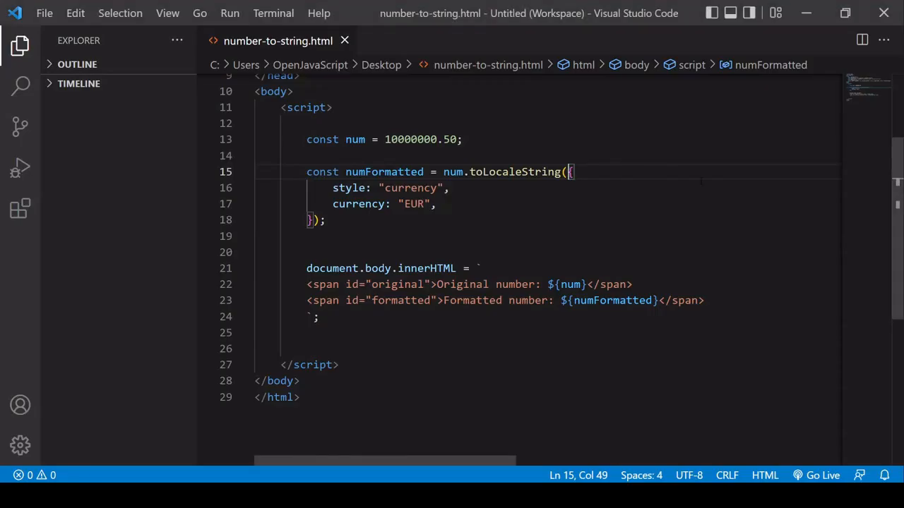
{"action": "type", "text": "undefined"}
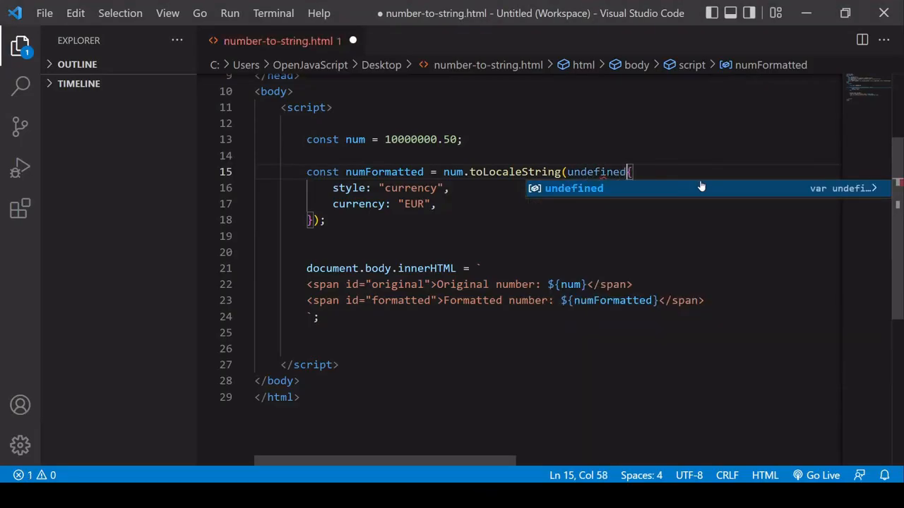